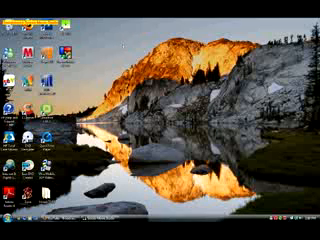
Open the Vista Start menu from the orb at the taskbar's bottom-left corner.
left_click(12, 230)
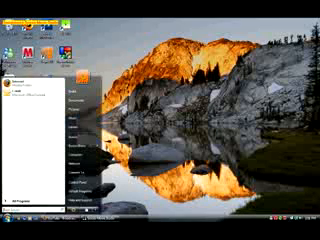